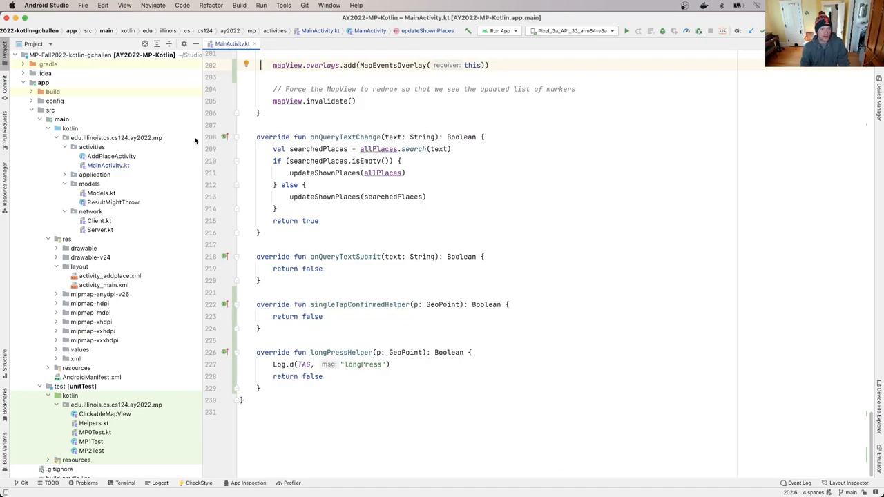
mouse_move(116, 159)
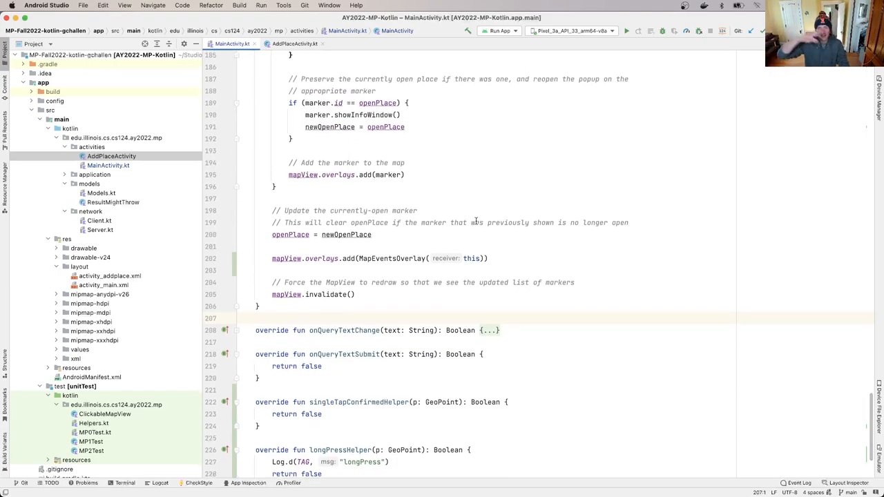
Step: Scroll MainActivity.kt down to the singleTapConfirmedHelper handler
scroll("down", 3)
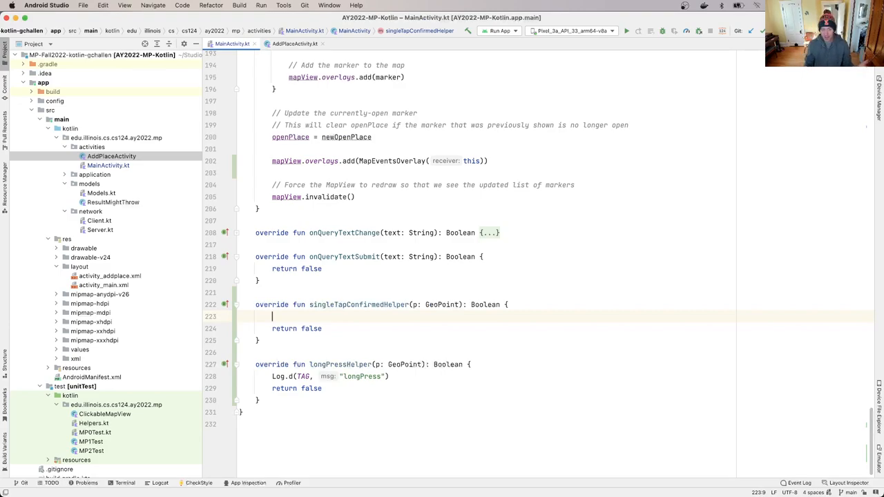
Step: Declare val startAddPlaceActivity = Intent(this, AddPlaceActivity::class.java) in the tap handler
type("al")
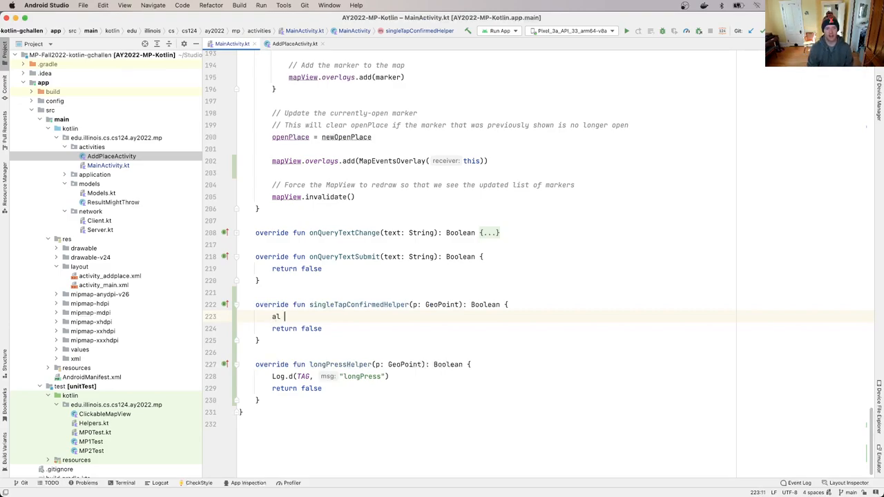
type("val startAd")
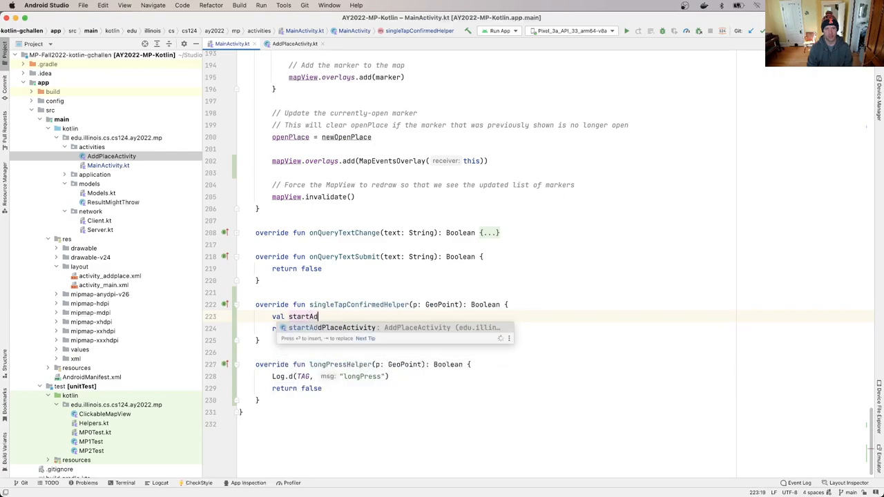
type("dPlaceActivity")
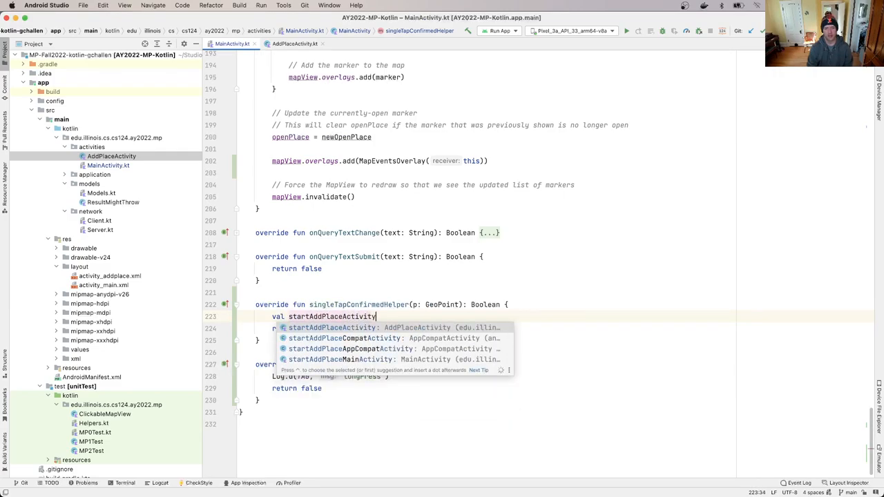
type("= Intent(this,")
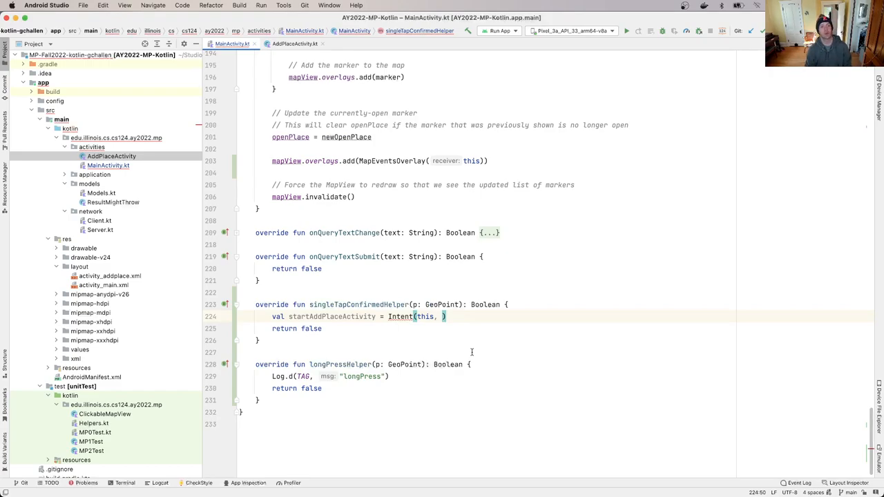
type("AddPlaceActivity::class.java")
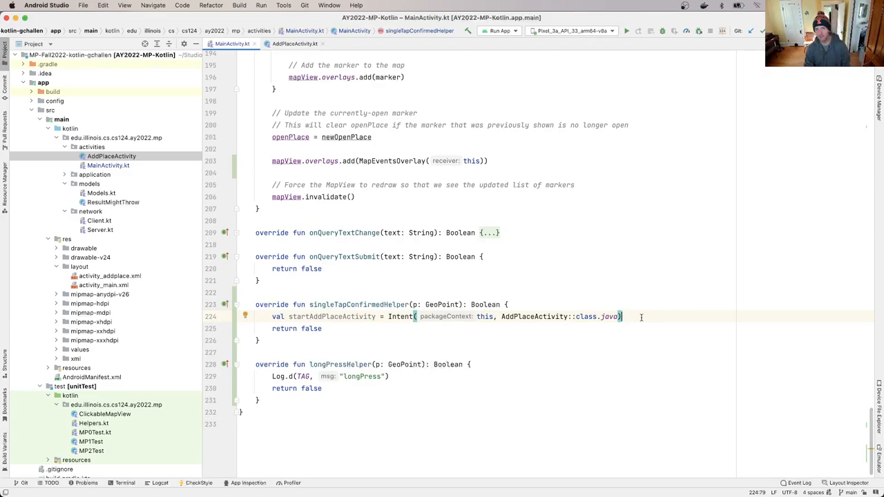
Step: Call startActivity(startAddPlaceActivity) after the Intent declaration, before return false
type("start")
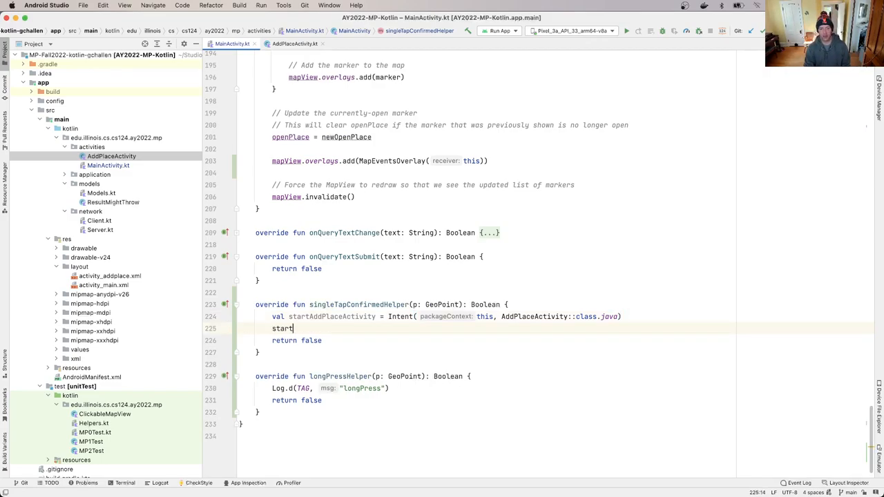
type("Activity(")
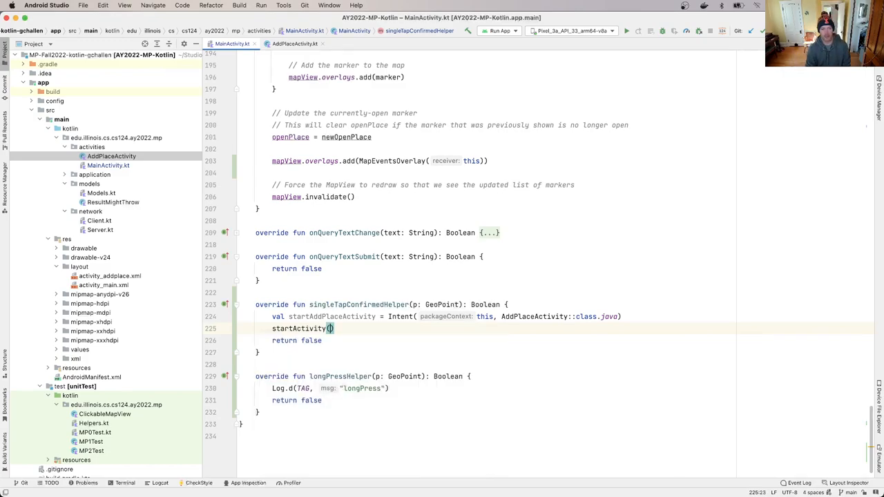
type("startAddPlaceActivity")
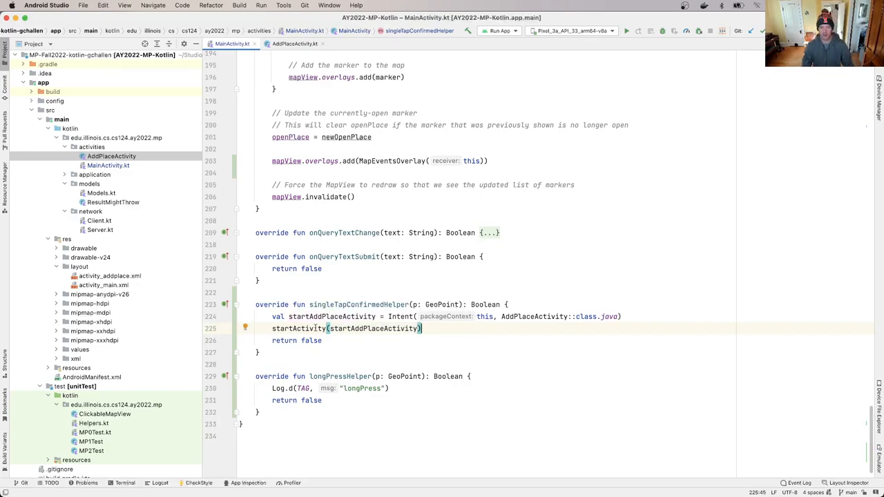
mouse_move(298, 328)
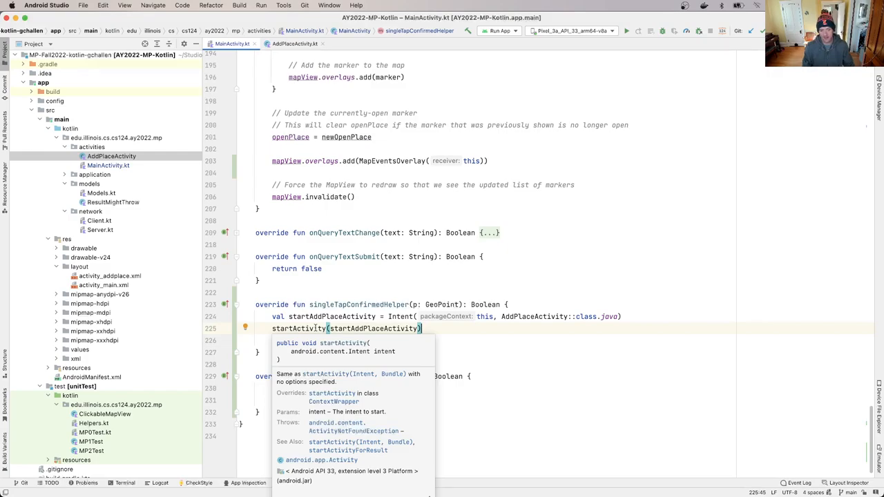
left_click(444, 331)
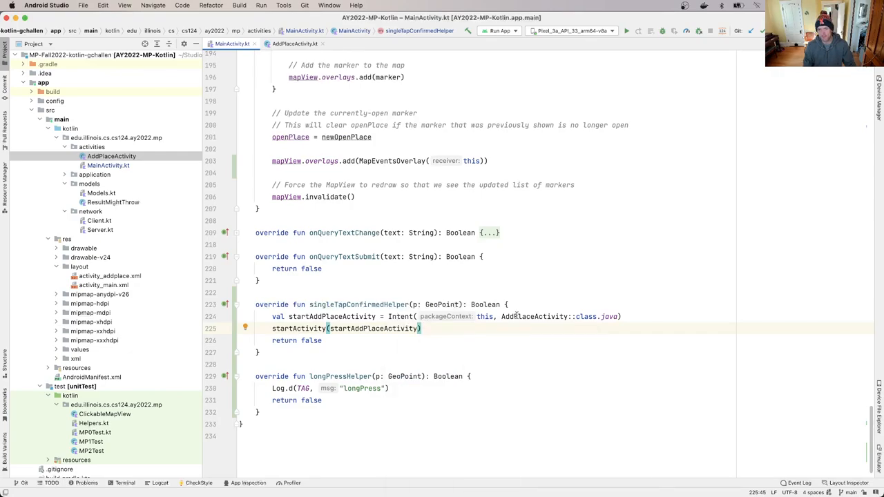
mouse_move(625, 30)
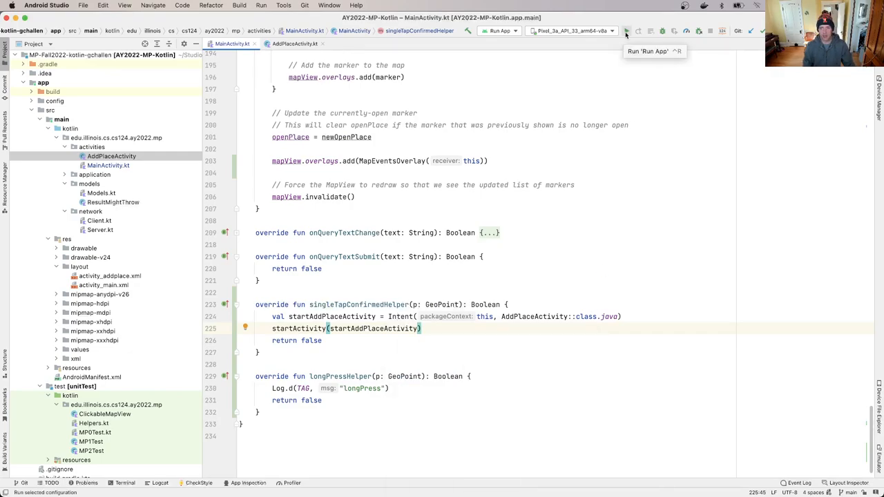
Step: Build and run the app on the Pixel emulator
left_click(626, 31)
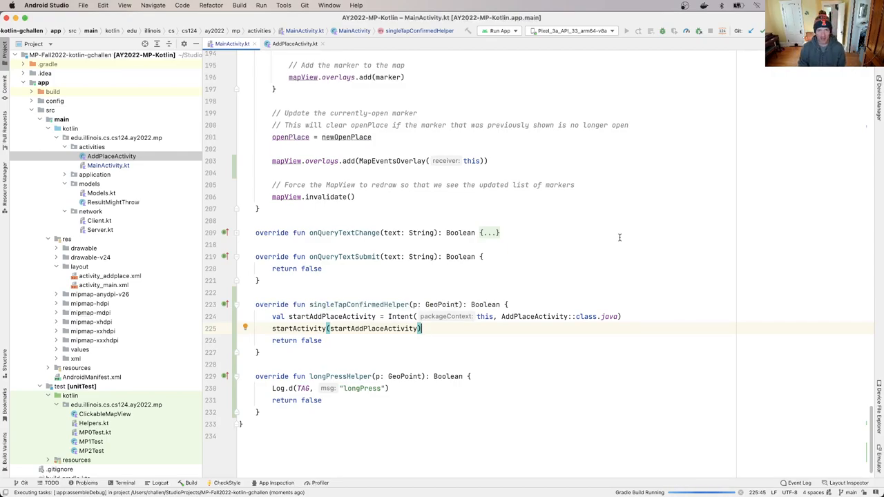
left_click(626, 30)
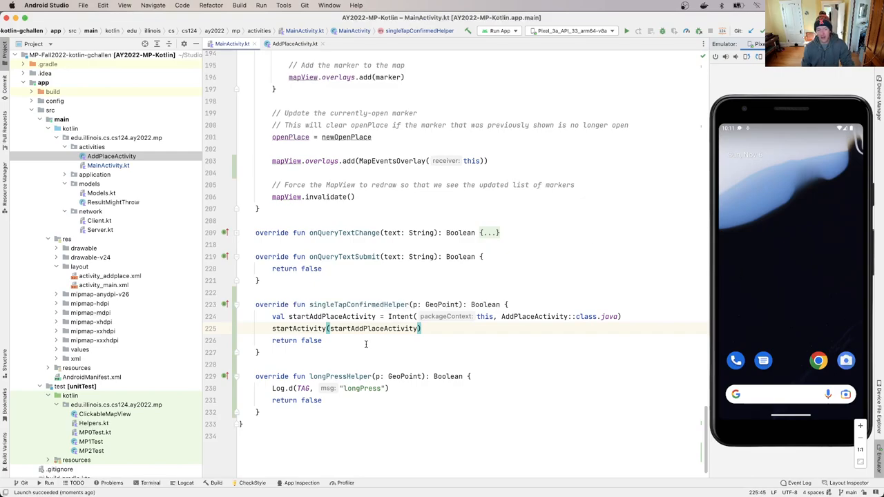
Step: View the crash log reporting AddPlaceActivity is not declared in AndroidManifest.xml
left_click(185, 484)
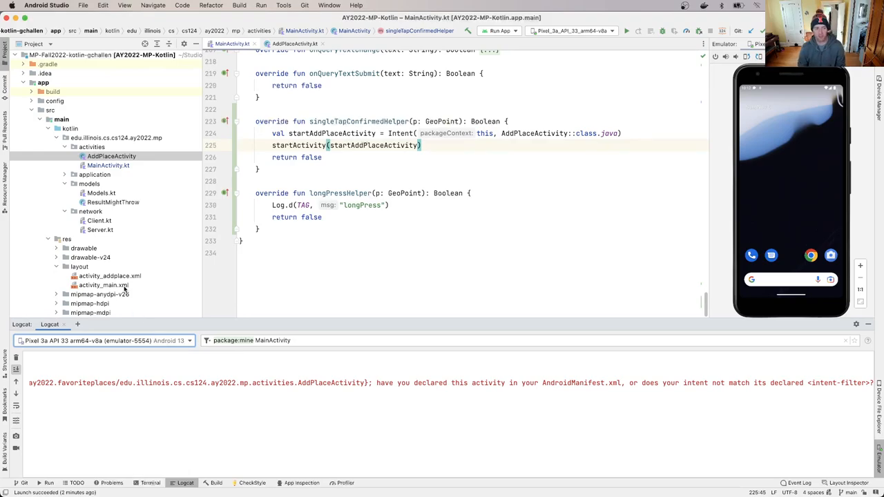
scroll("down", 3)
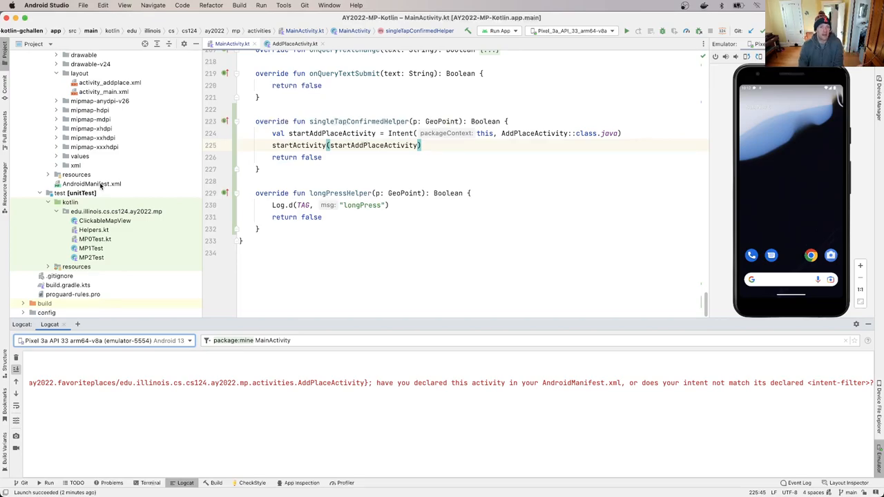
Step: Open AndroidManifest.xml from the Project panel
left_click(91, 183)
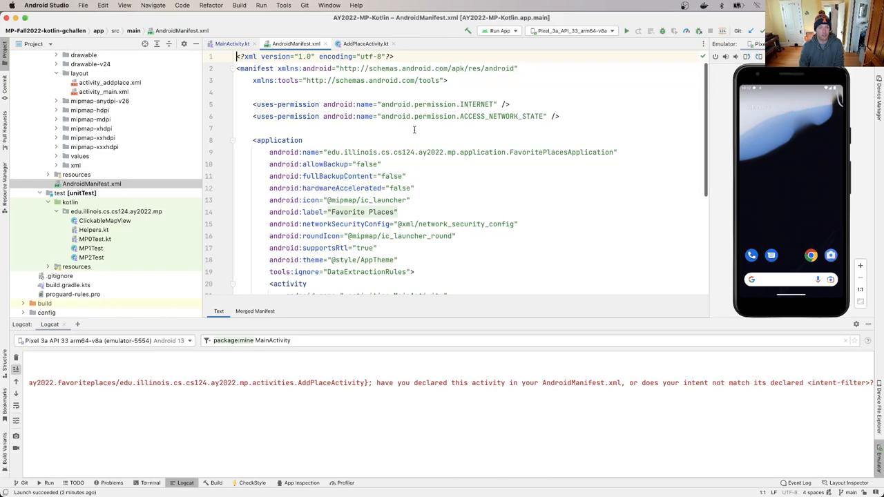
mouse_move(368, 177)
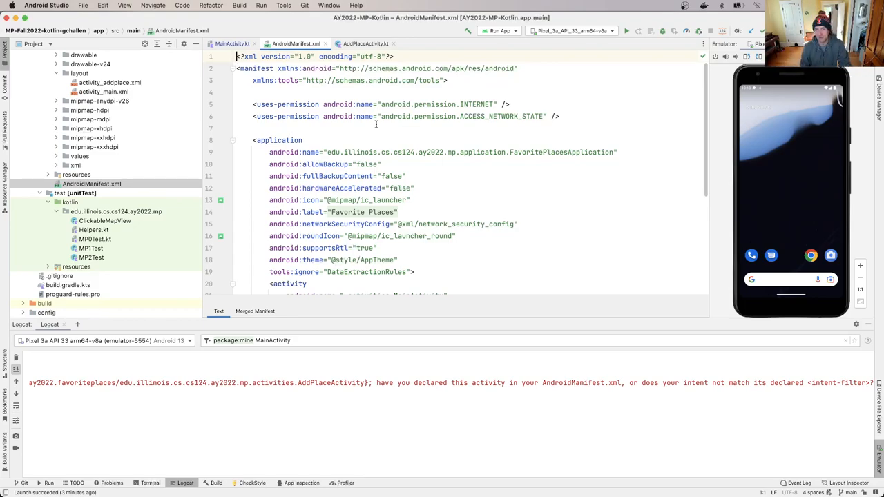
scroll("down", 3)
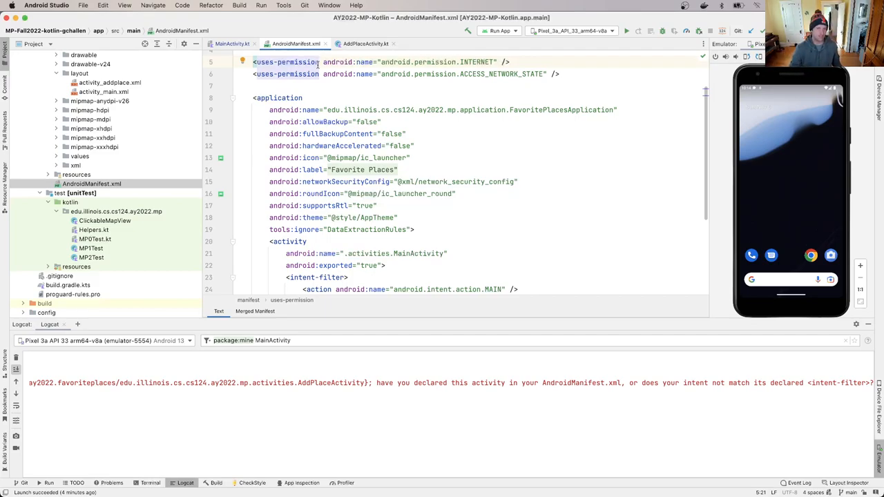
mouse_move(393, 87)
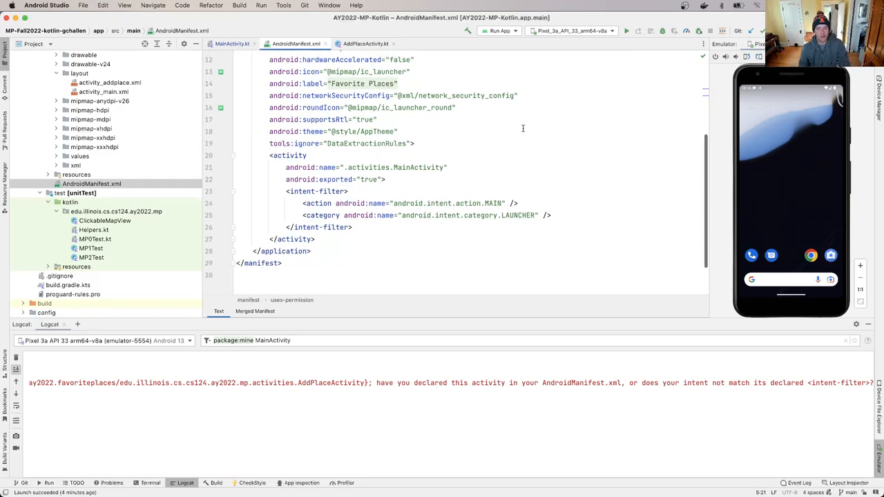
Step: Add <activity android:name=".activities.AddPlaceActivity" /> below MainActivity's closing tag
scroll("down", 3)
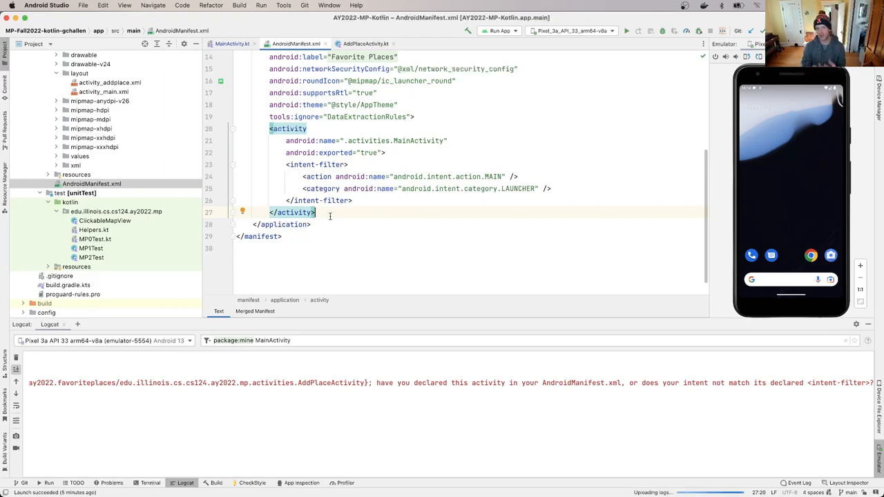
type("<")
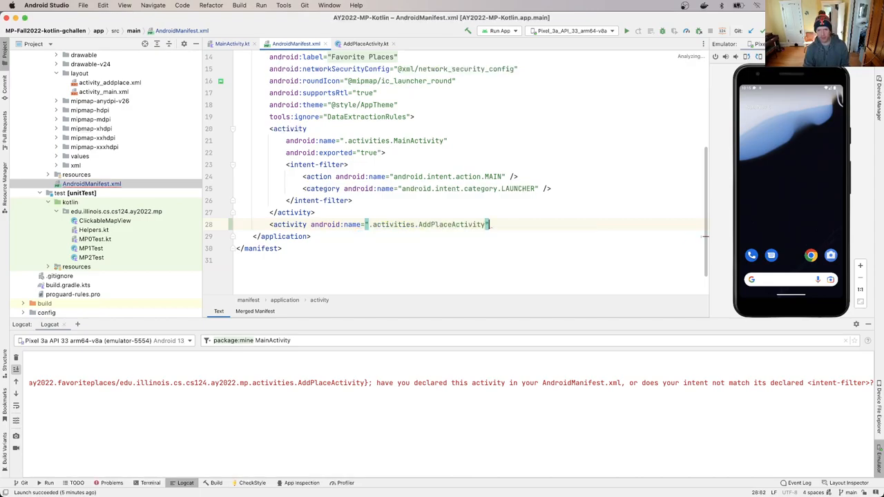
type("/>")
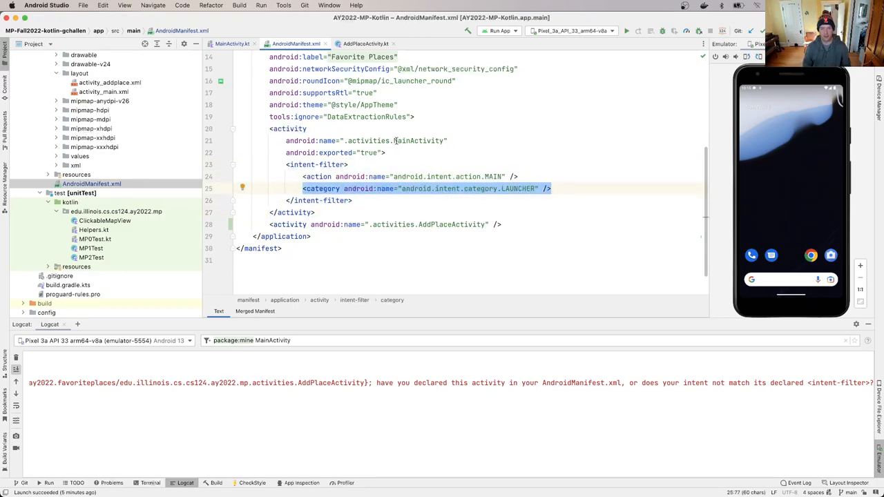
Step: Finish the AddPlaceActivity manifest entry and return to MainActivity.kt
double_click(516, 188)
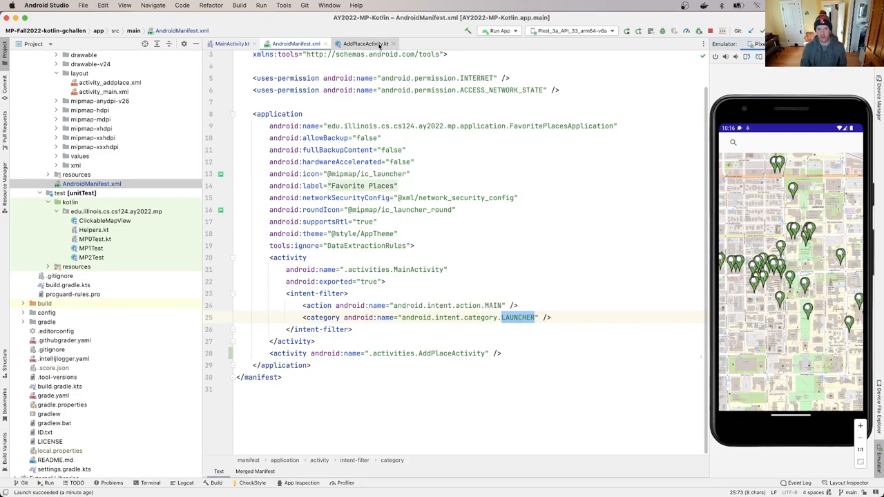
left_click(232, 42)
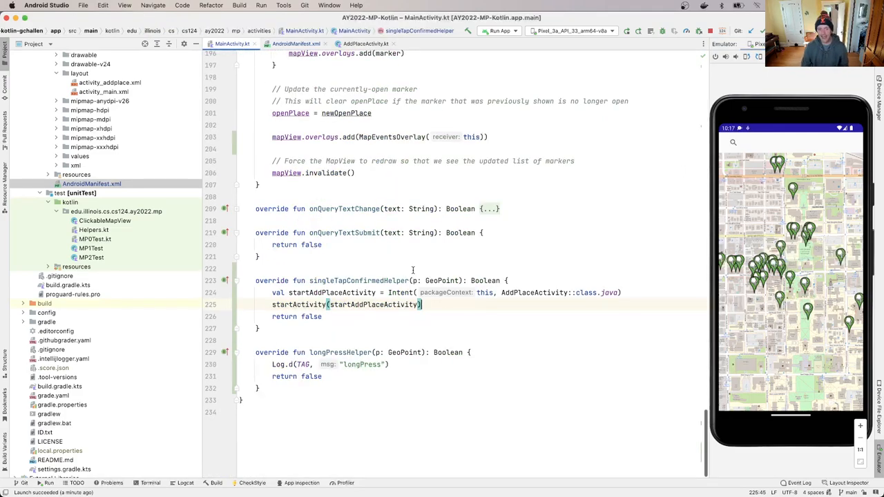